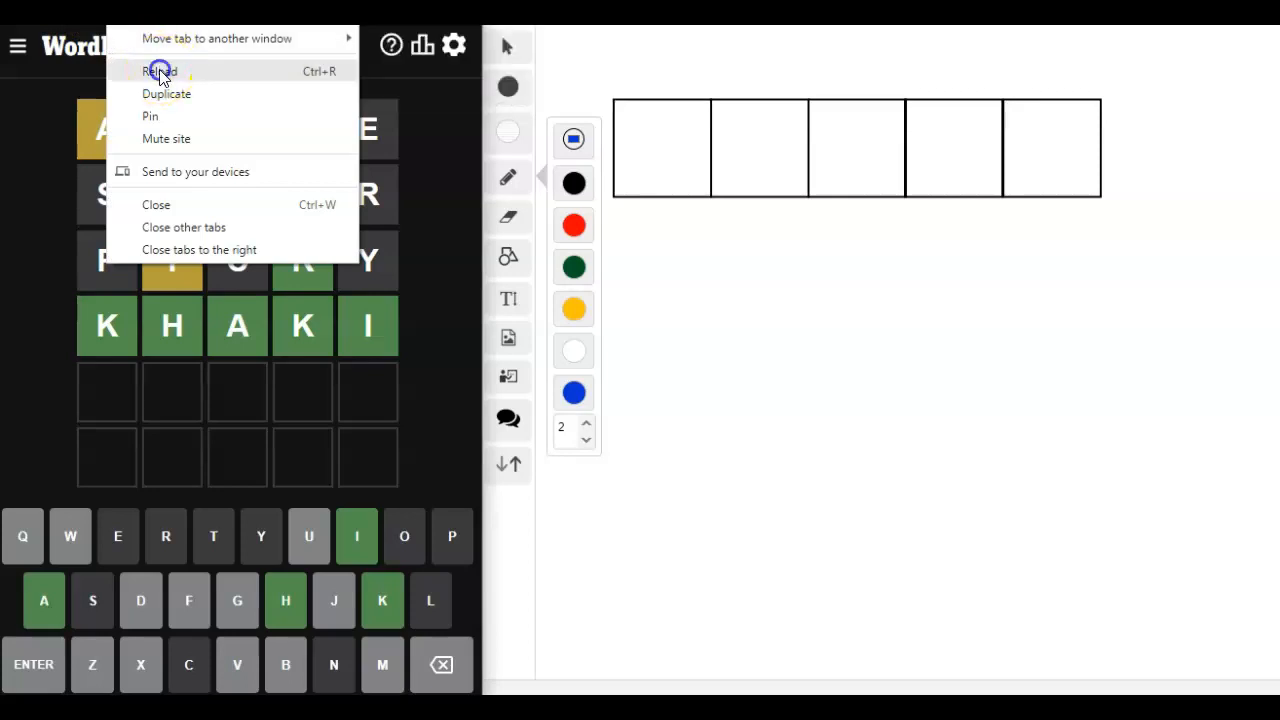
Reload the Wordle page to clear the solved KHAKI puzzle.
left_click(160, 70)
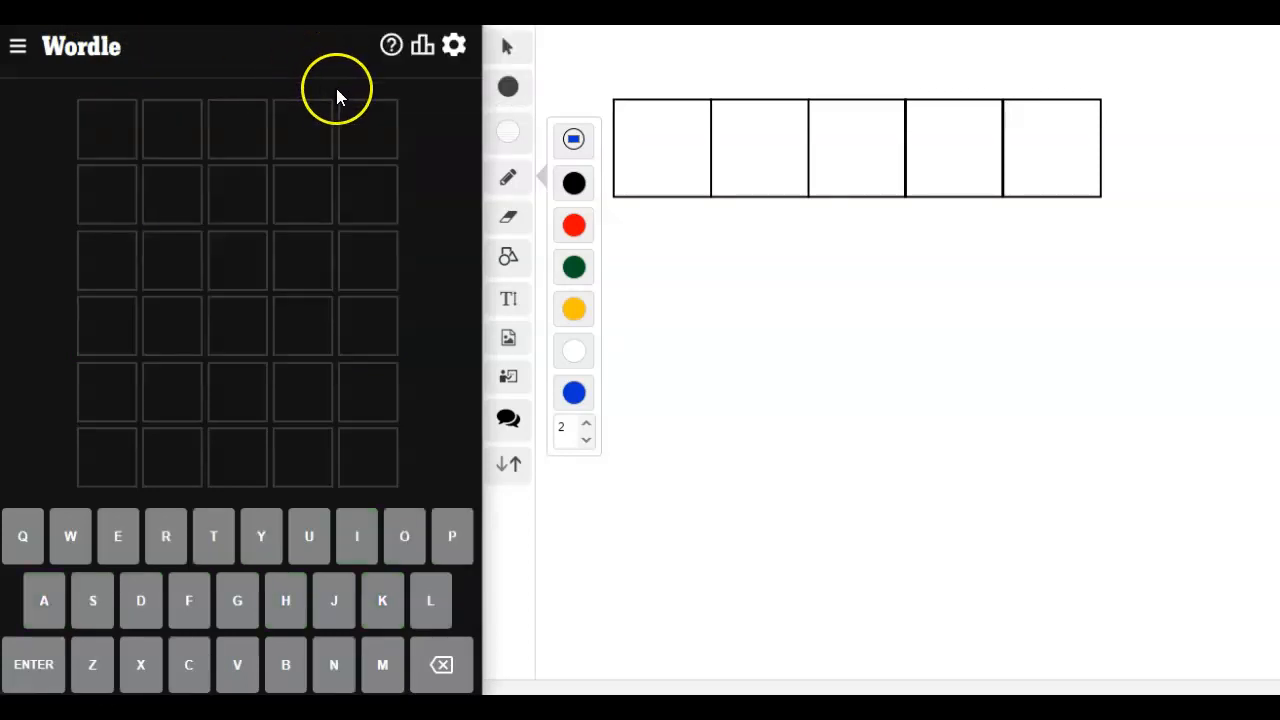
mouse_move(337, 96)
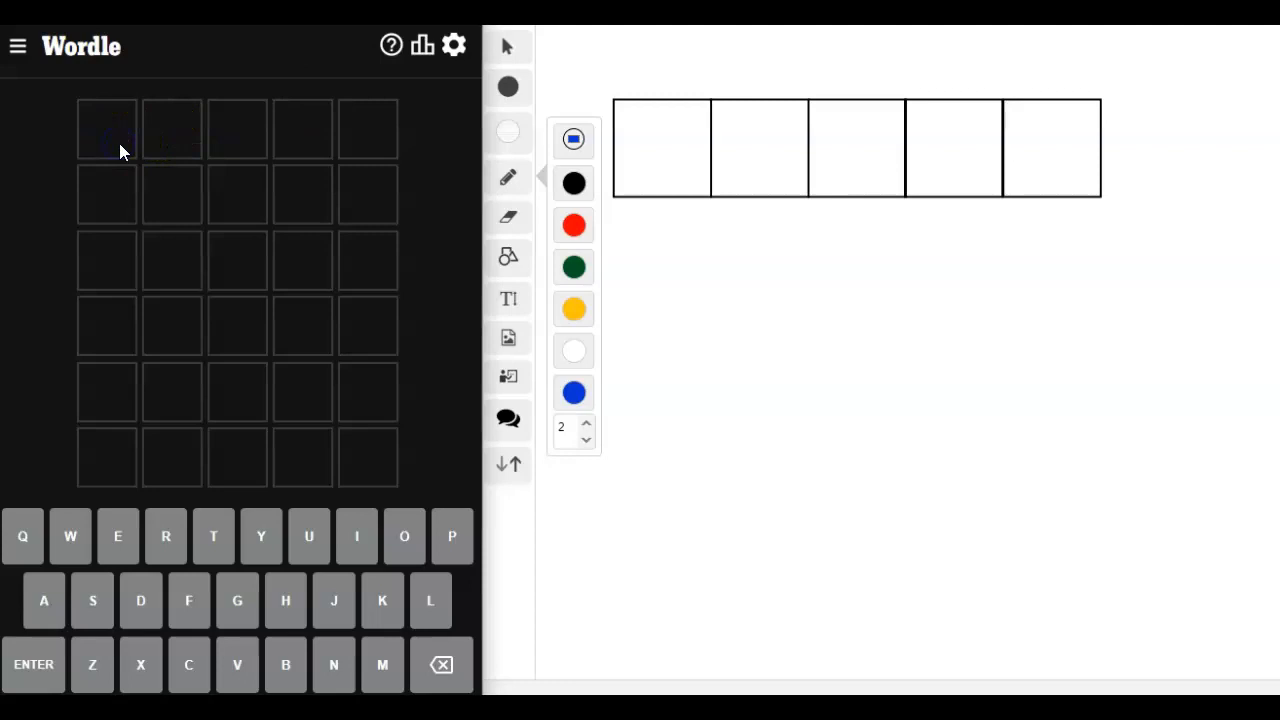
Enter POWER as the first guess: P, O, E, R correct, W absent.
type("POWER")
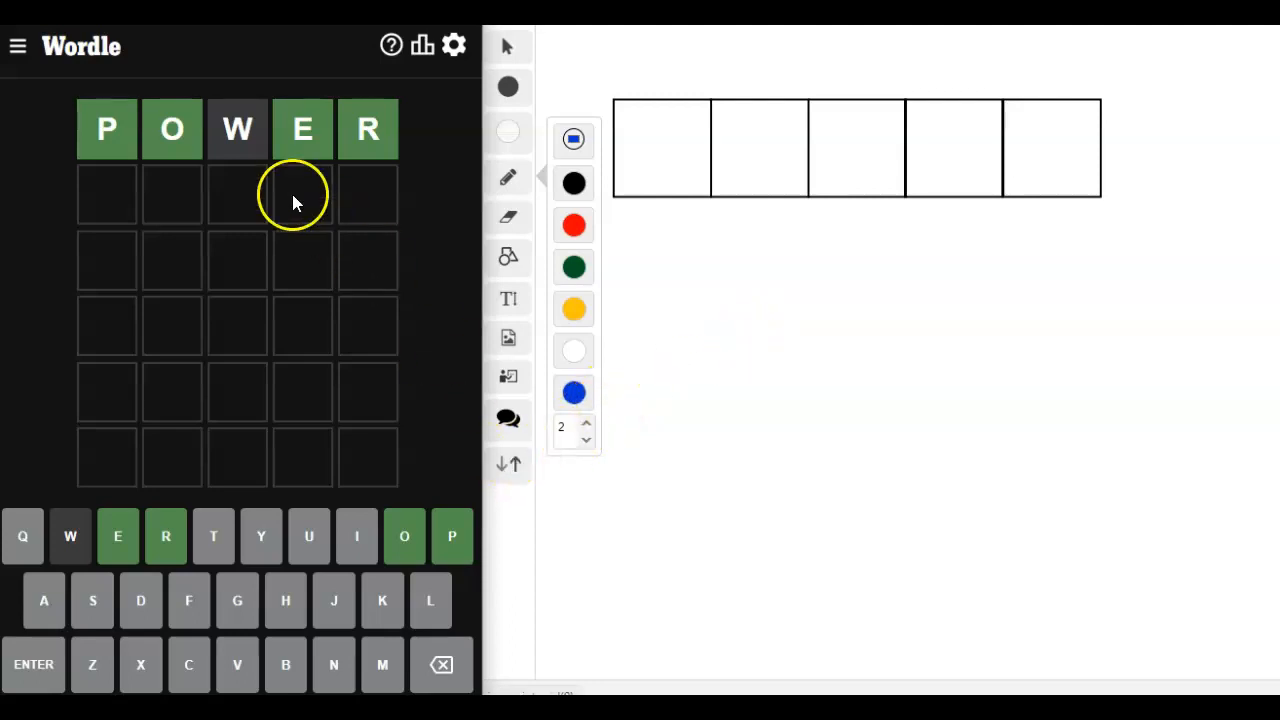
mouse_move(113, 135)
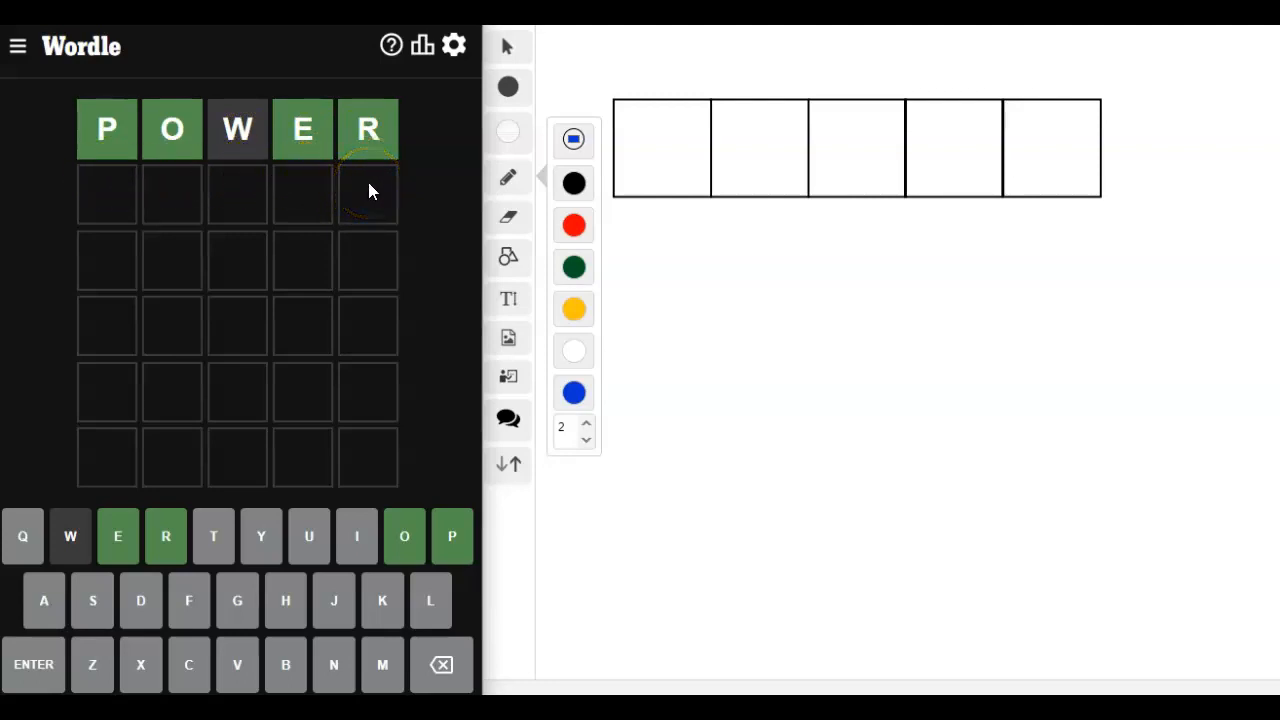
mouse_move(141, 191)
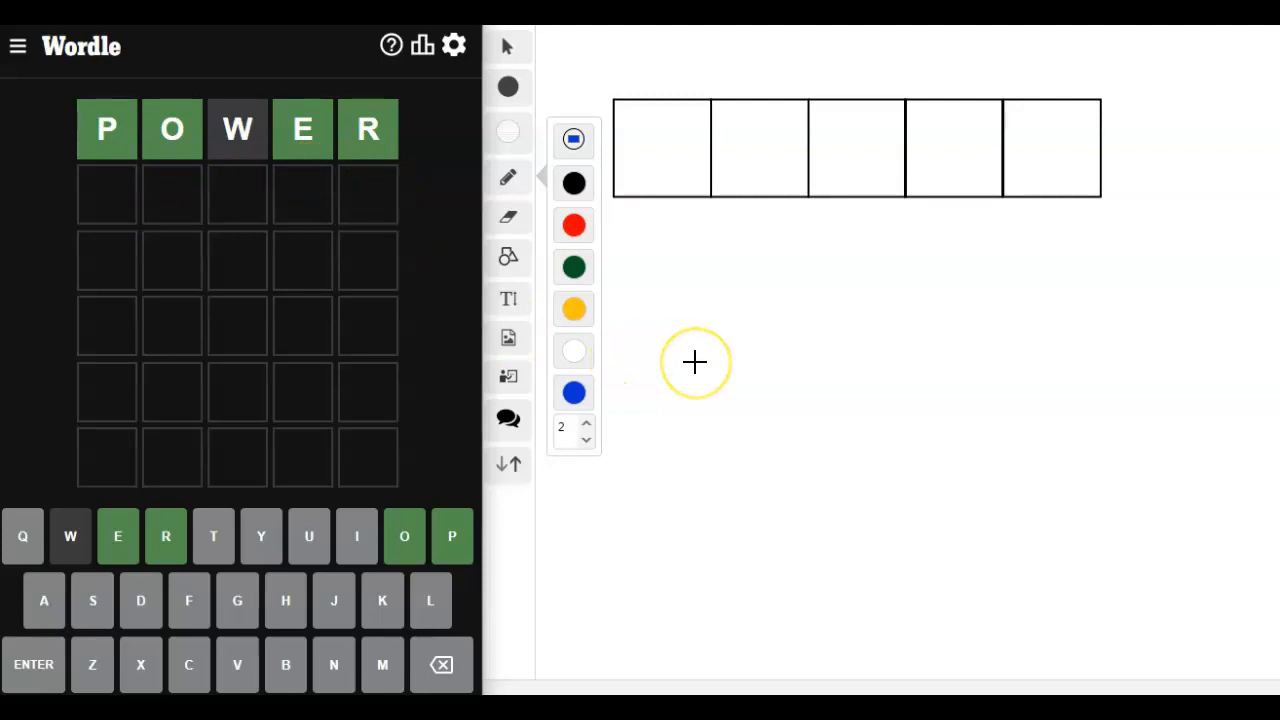
mouse_move(695, 357)
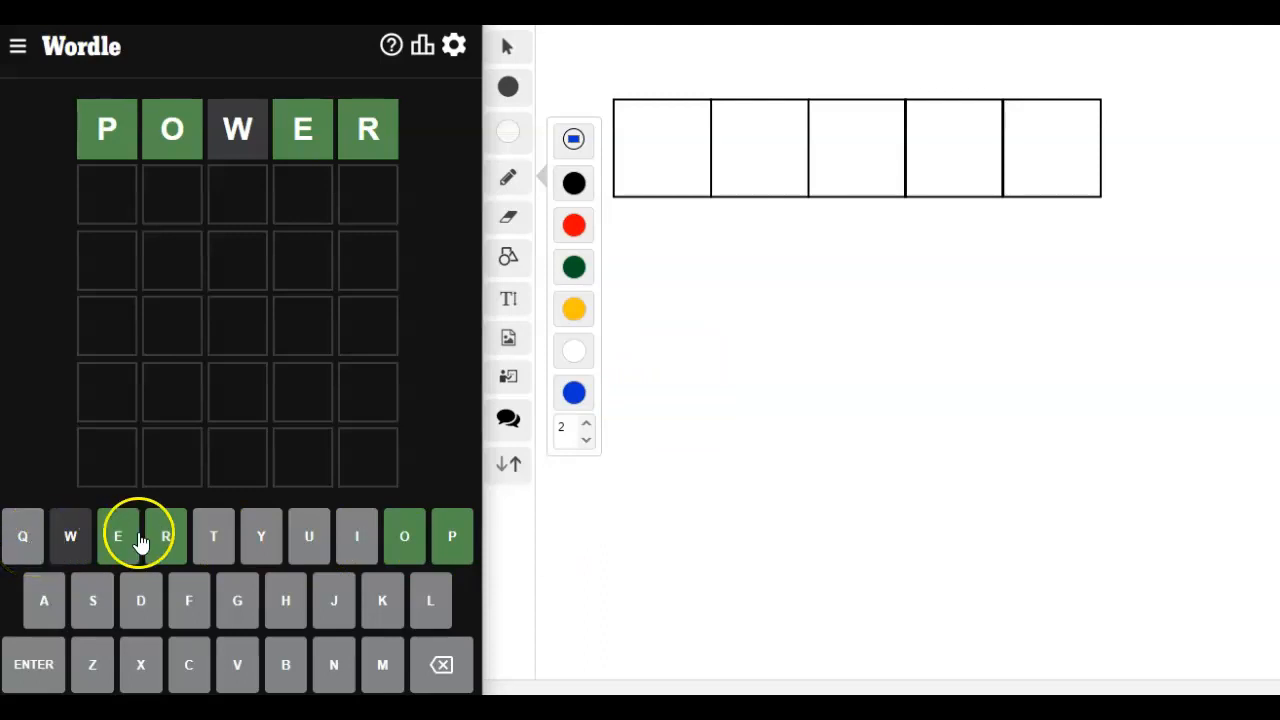
mouse_move(213, 536)
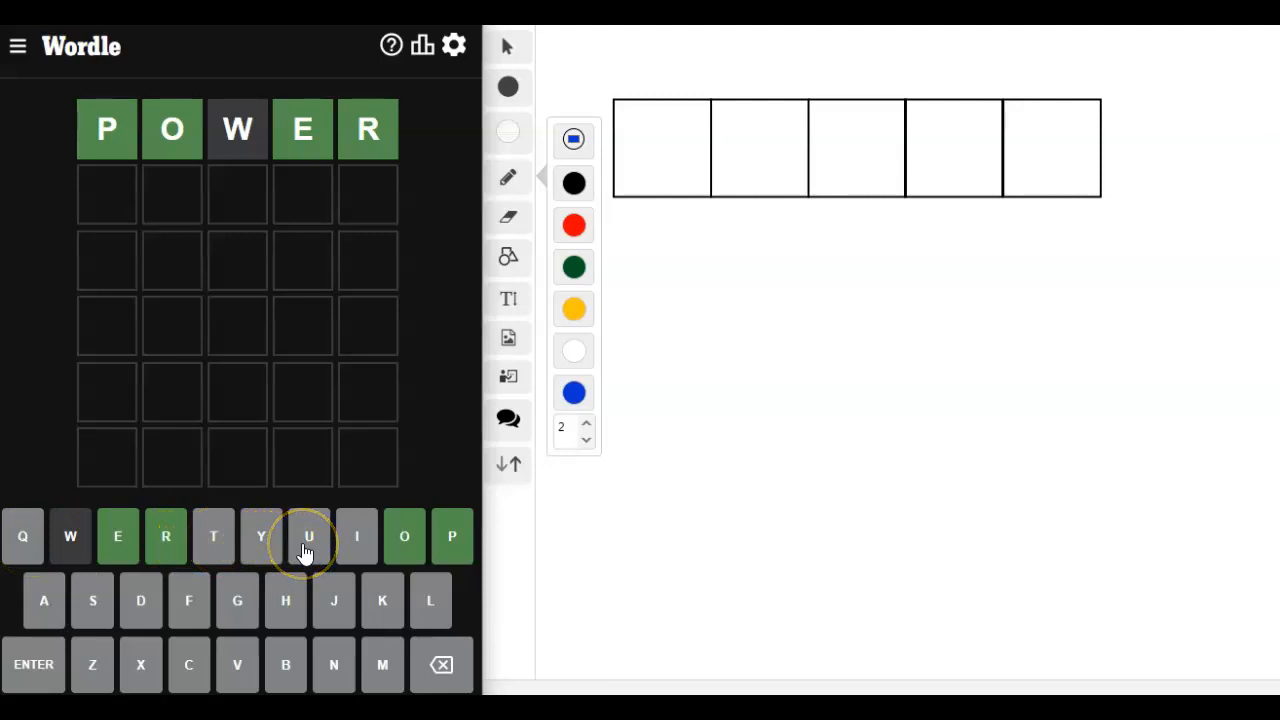
mouse_move(361, 550)
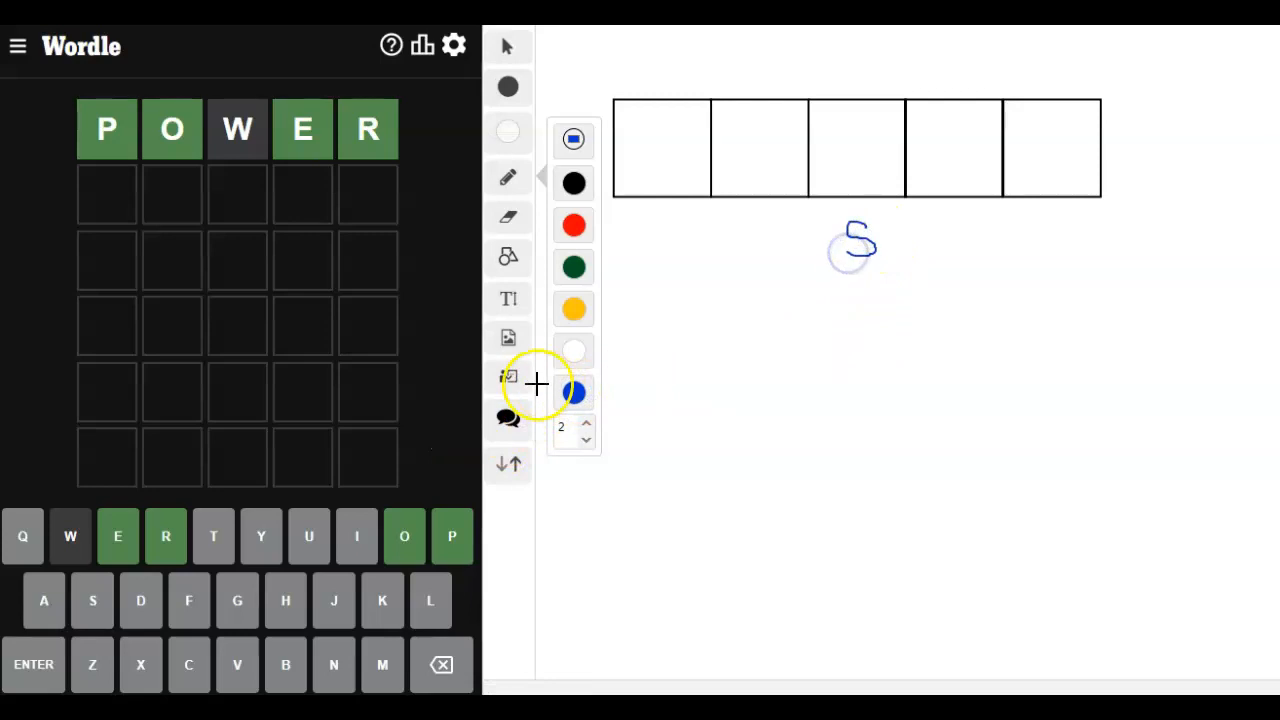
mouse_move(510, 377)
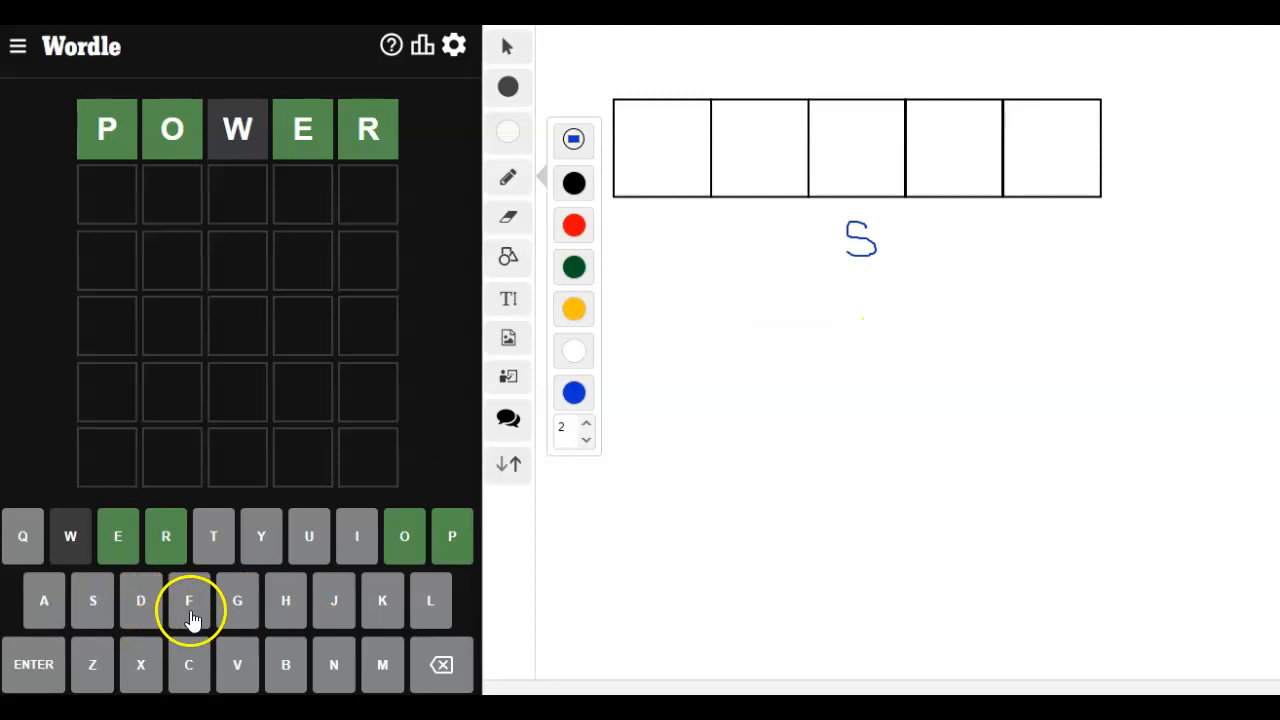
mouse_move(286, 610)
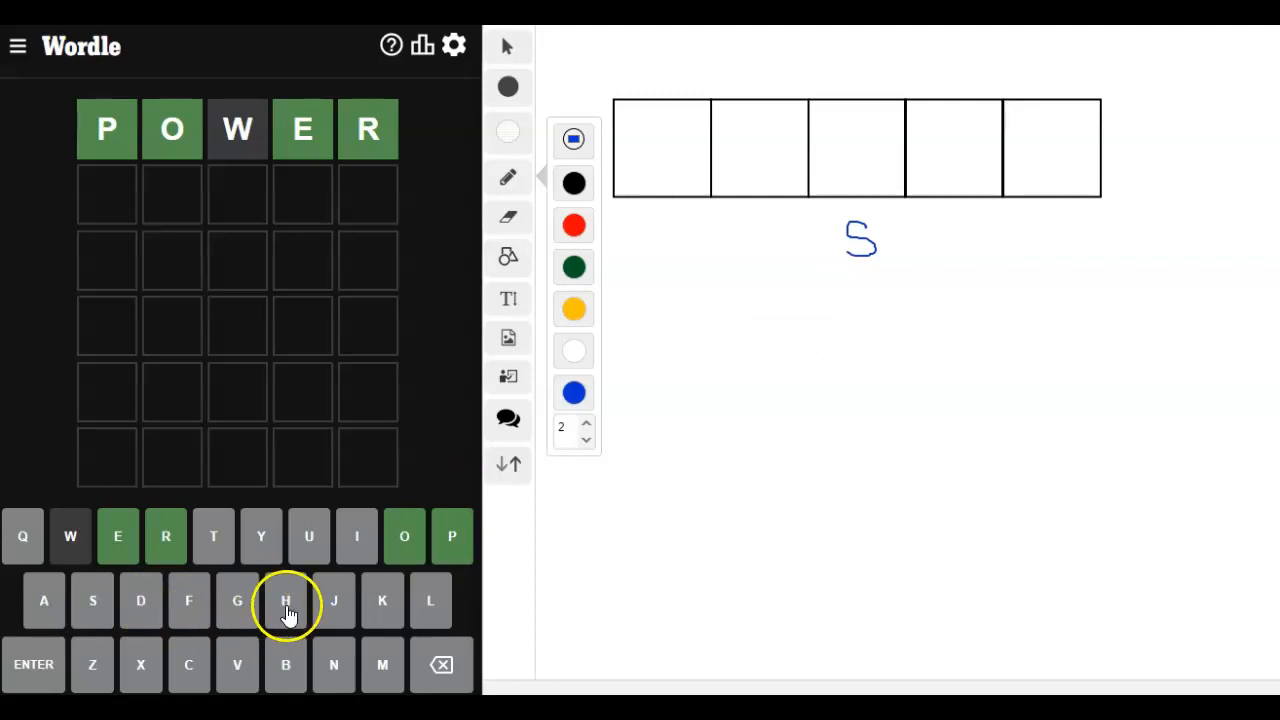
mouse_move(355, 600)
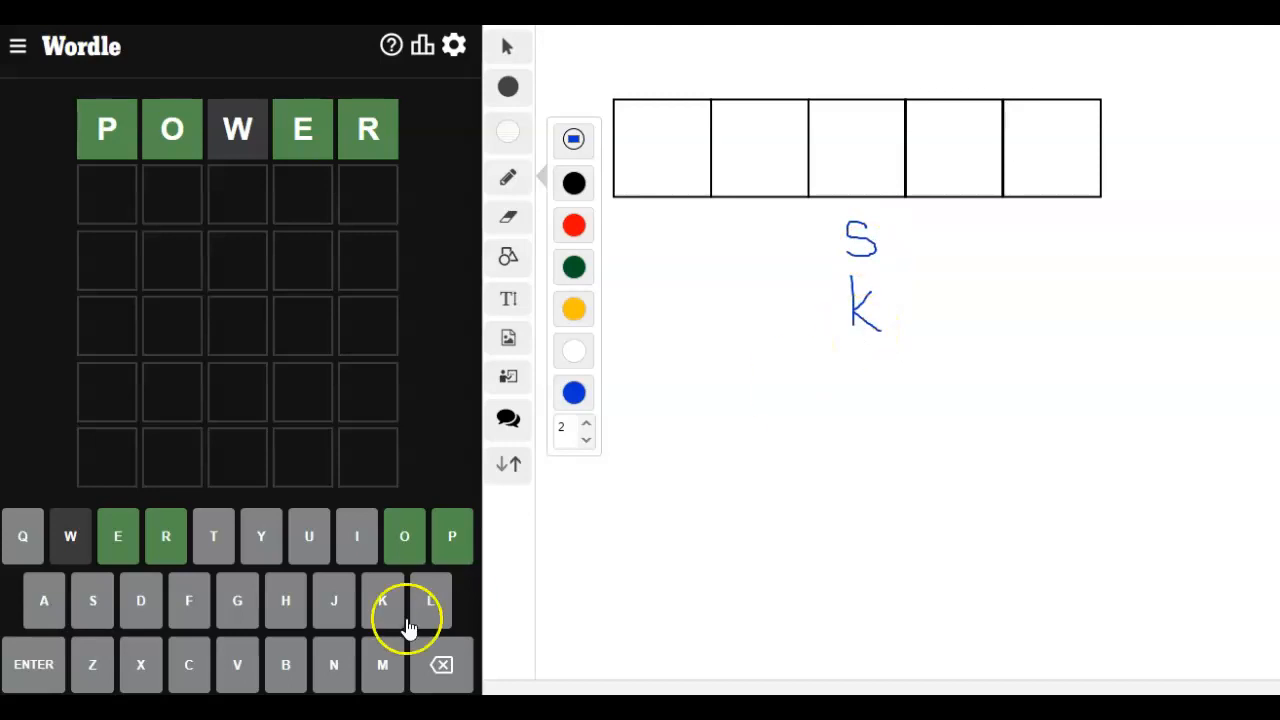
mouse_move(430, 600)
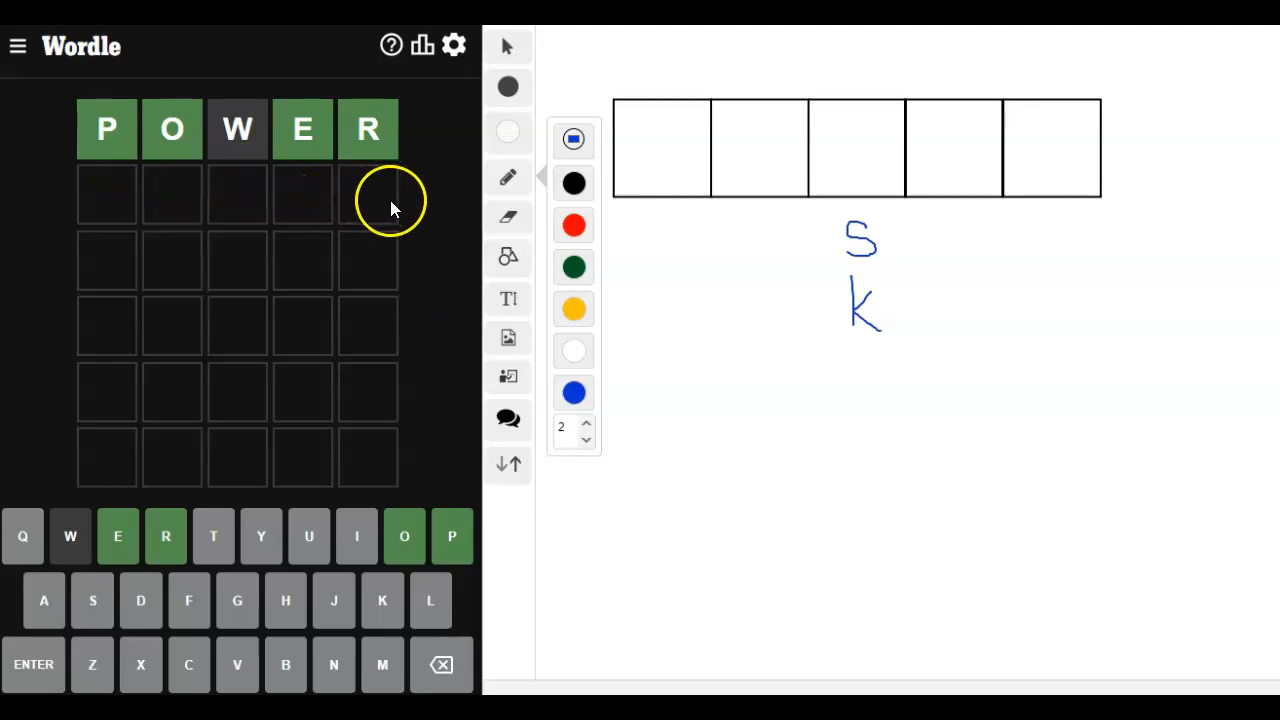
mouse_move(348, 248)
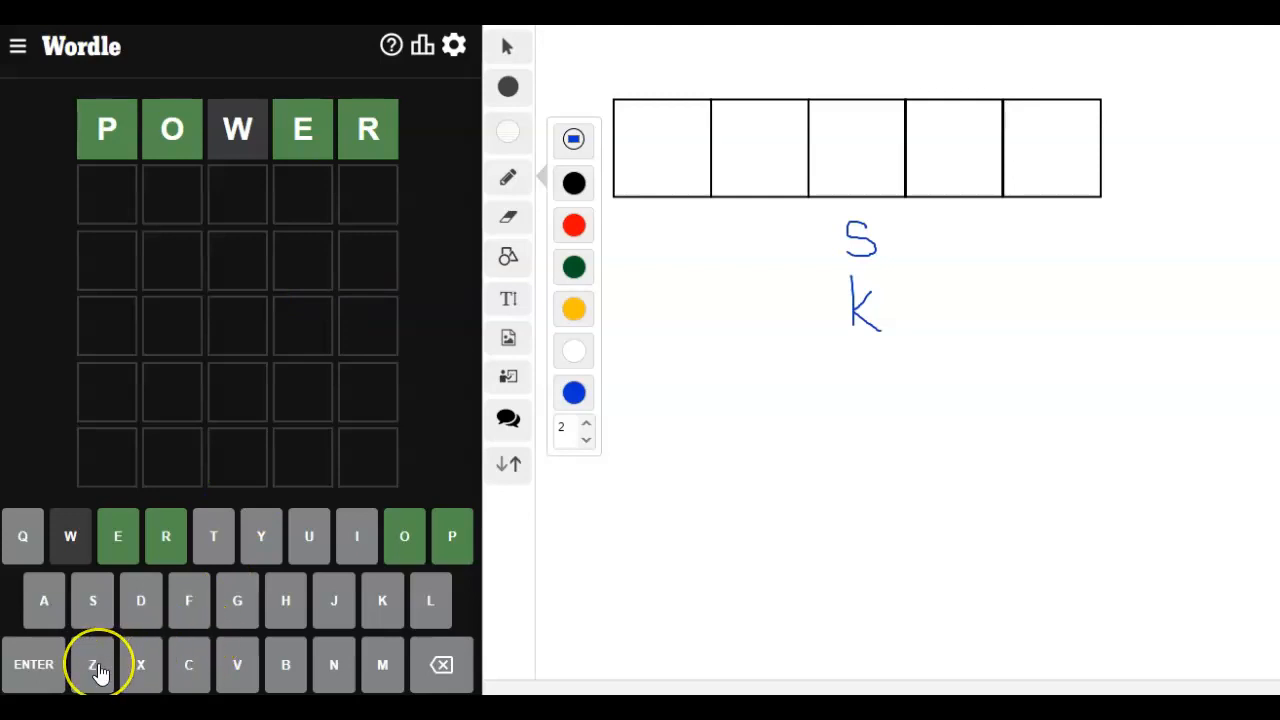
mouse_move(140, 664)
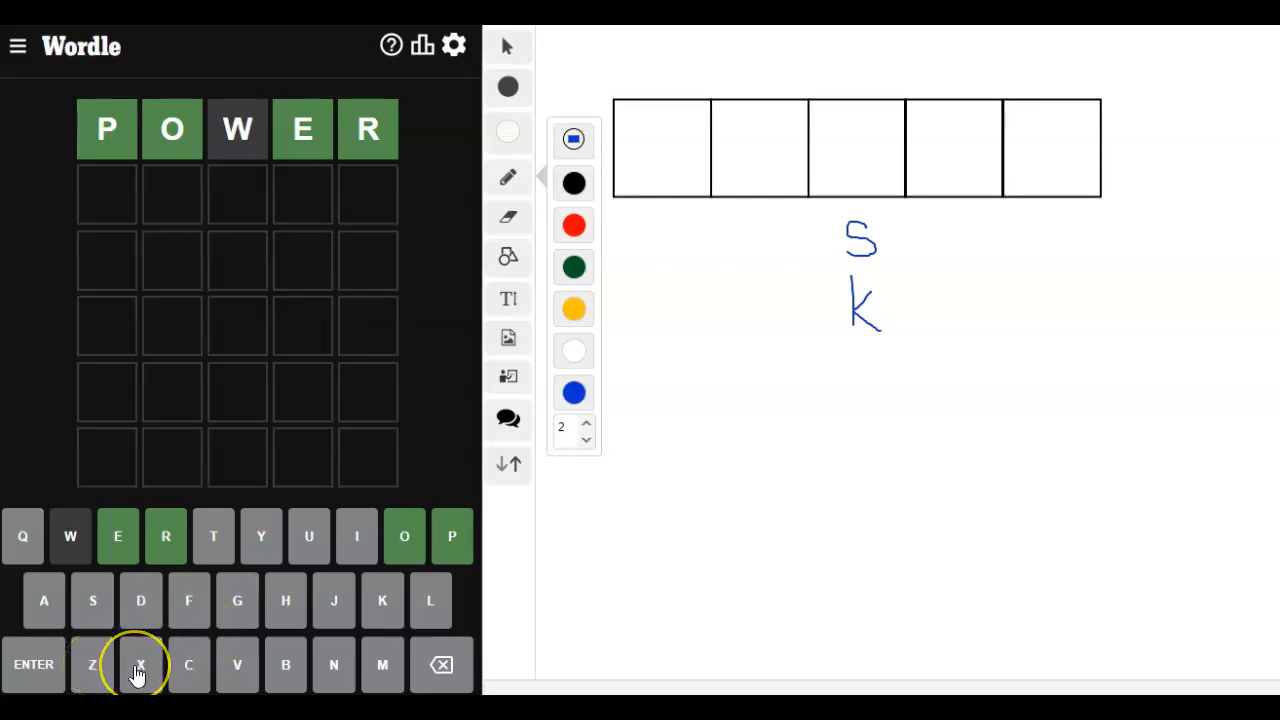
mouse_move(189, 665)
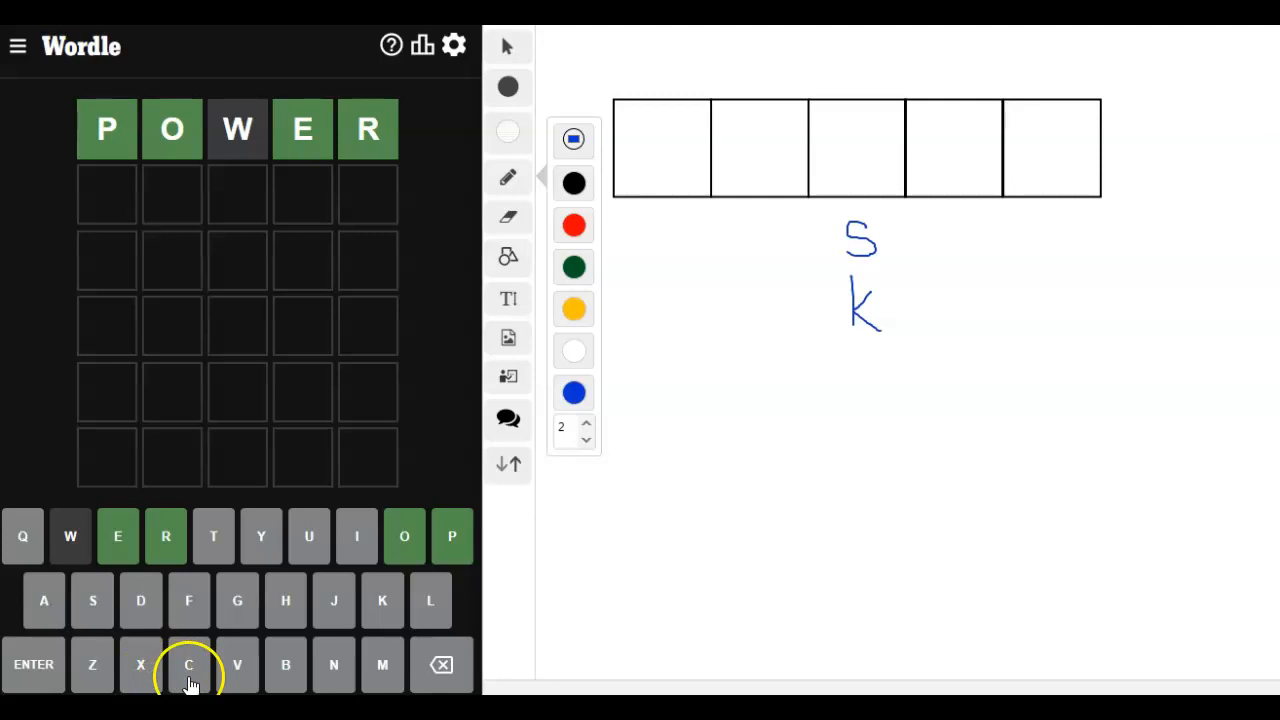
mouse_move(226, 675)
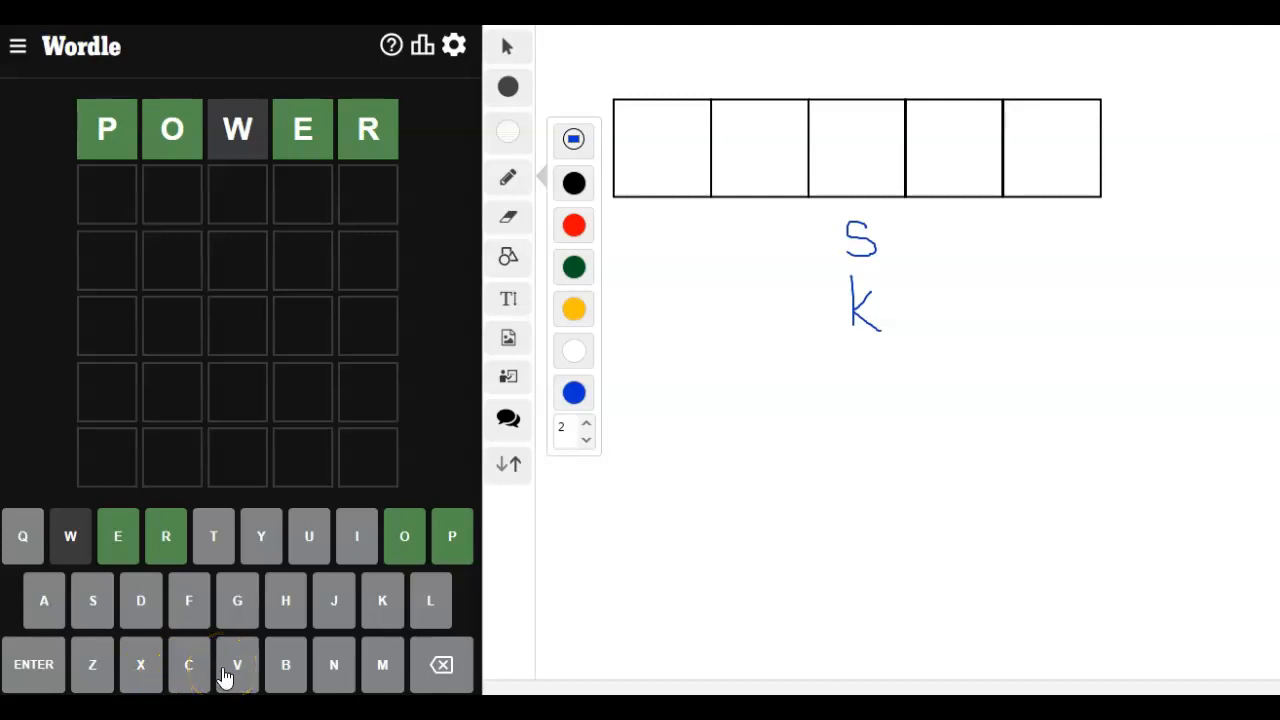
mouse_move(357, 665)
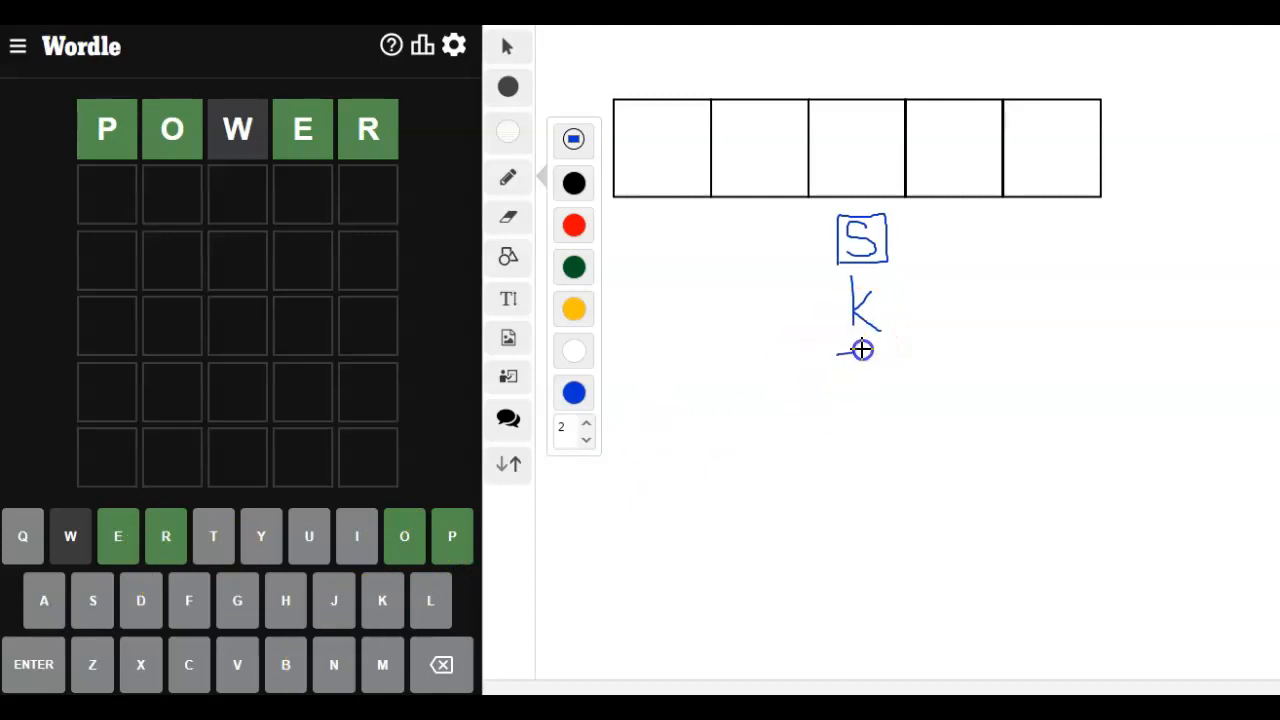
Circle the letter K below the boxed S on the whiteboard.
left_click_drag(862, 280, 862, 345)
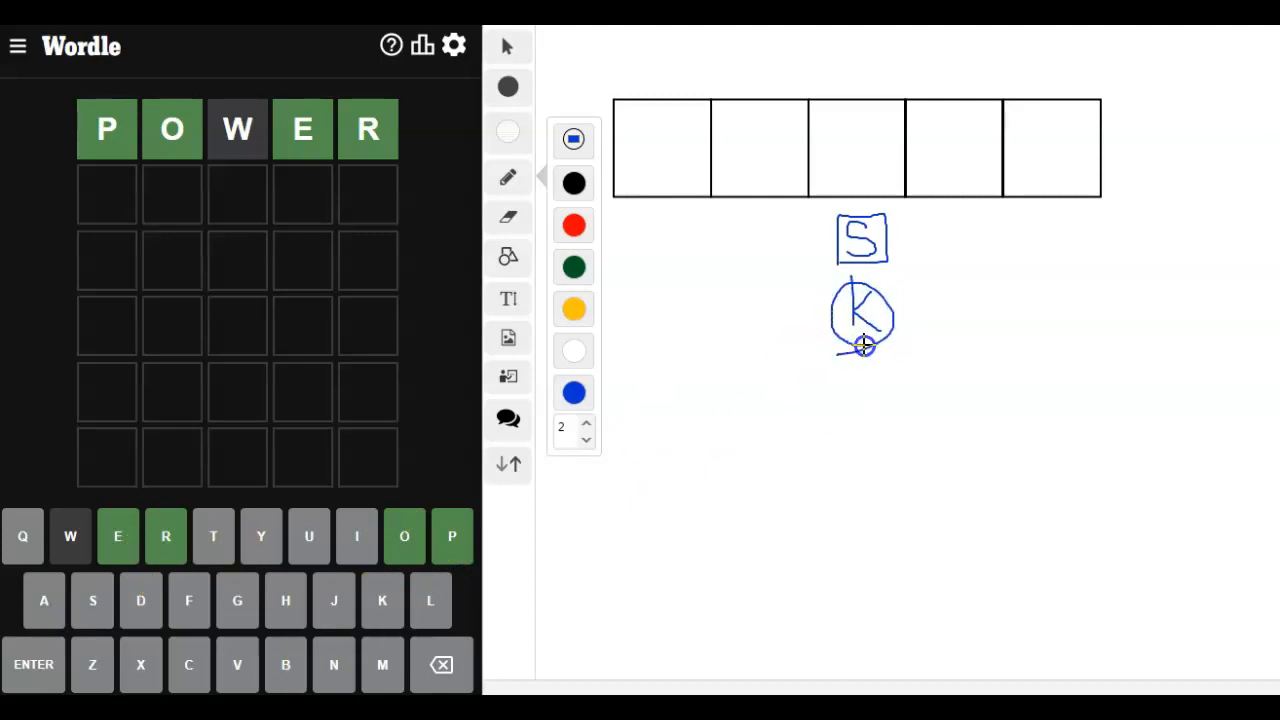
mouse_move(648, 343)
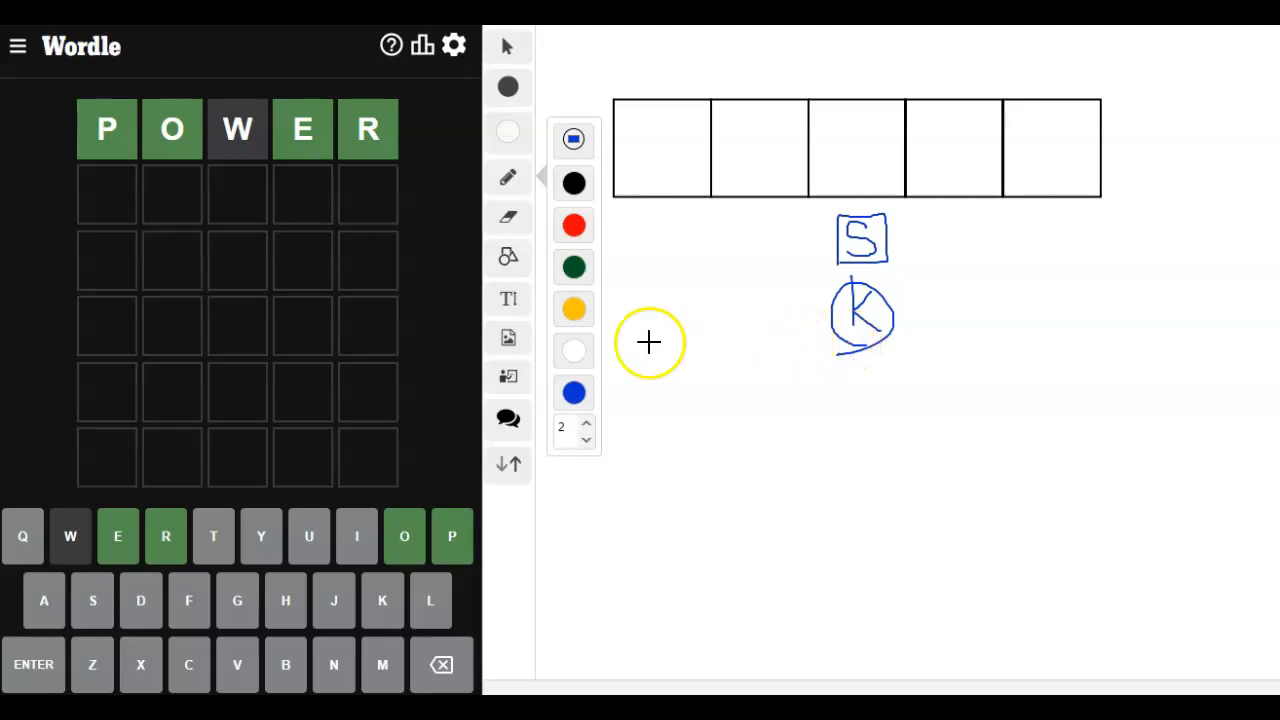
mouse_move(378, 205)
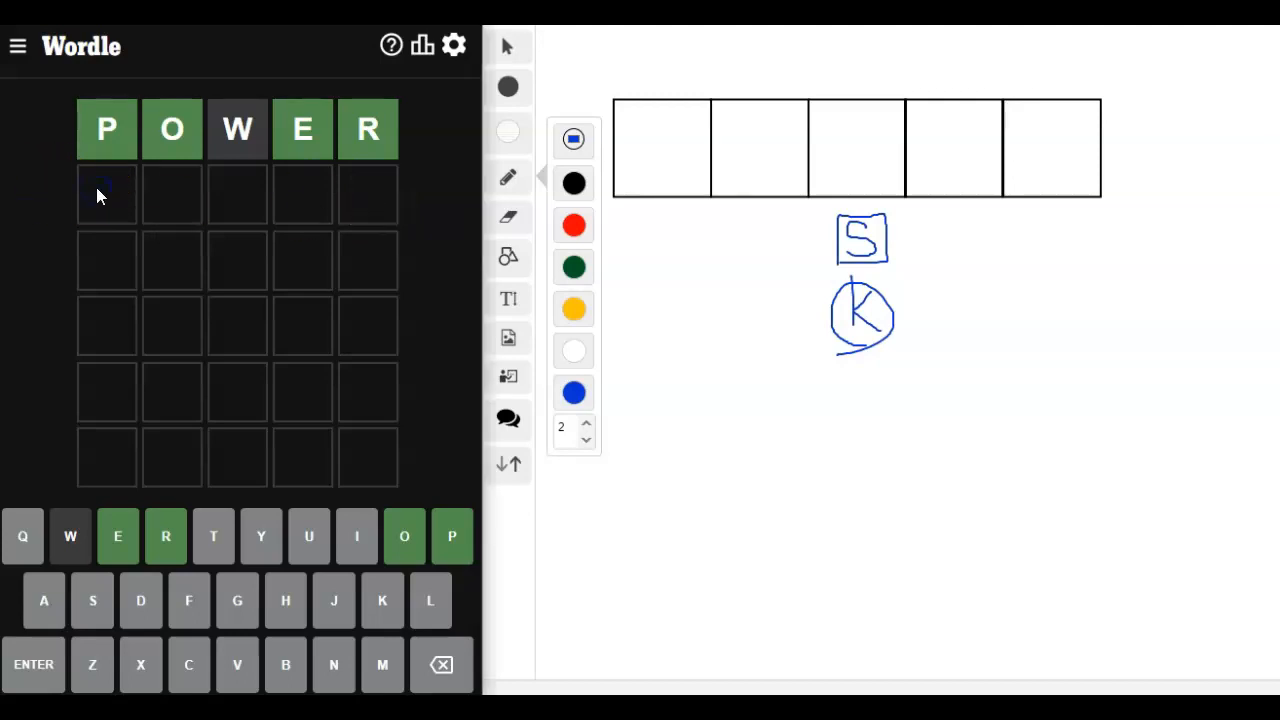
Enter POKER as the second guess to solve, then dismiss the statistics summary.
type("P")
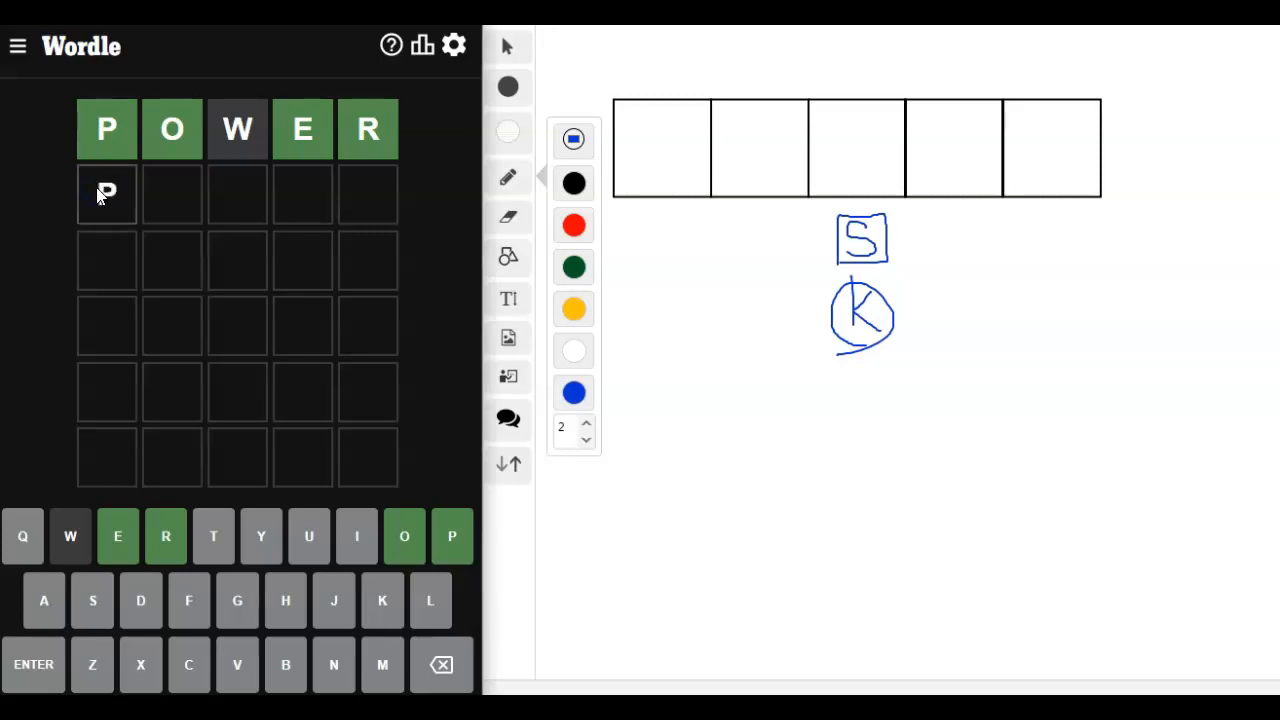
type("OKE")
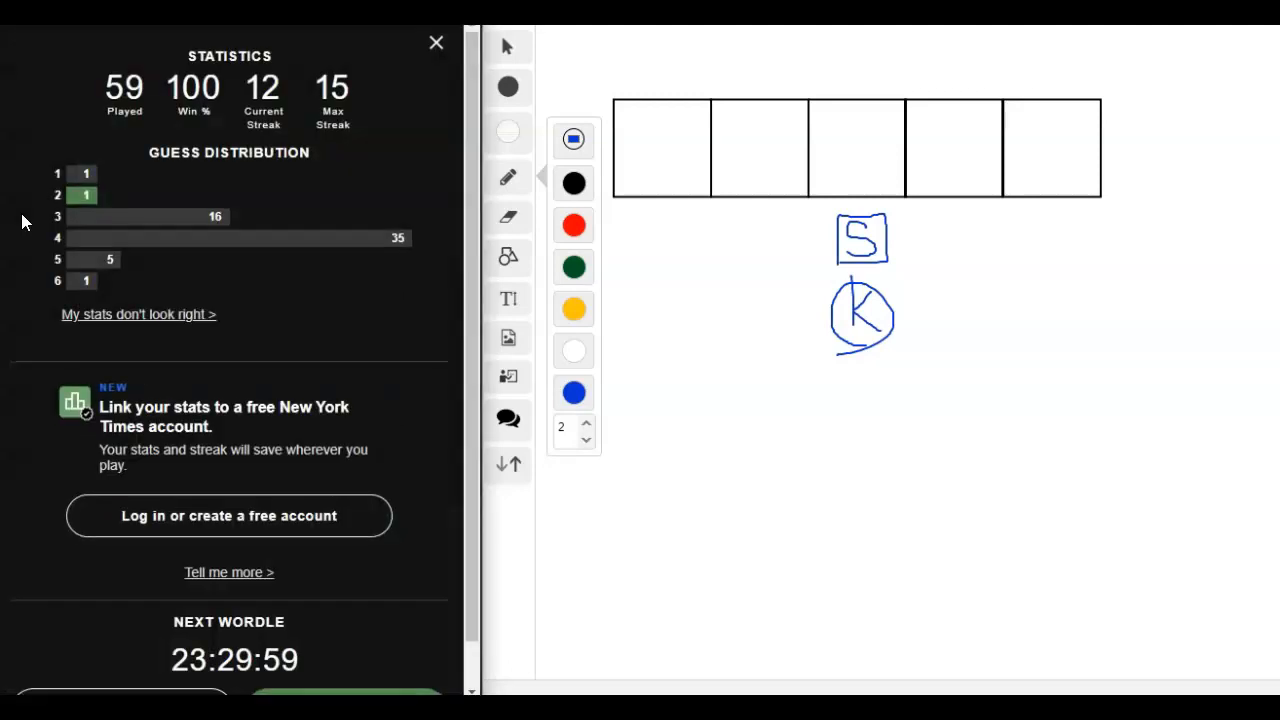
mouse_move(453, 150)
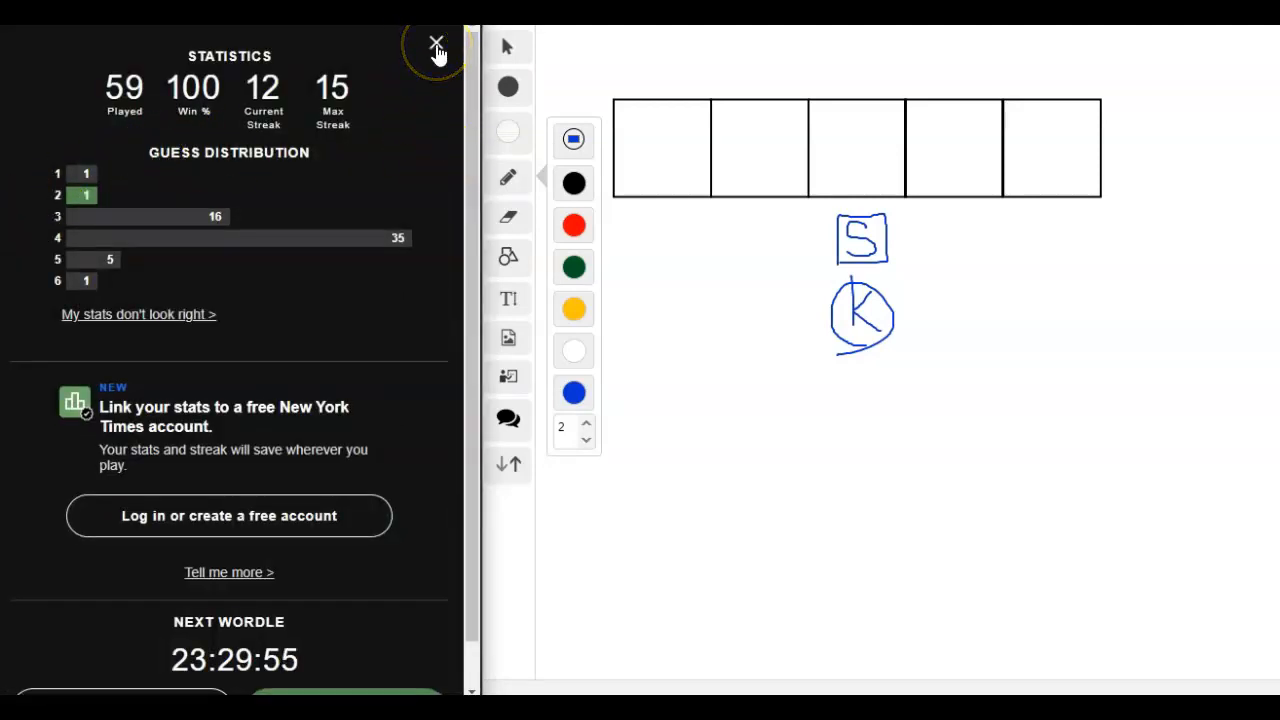
left_click(436, 45)
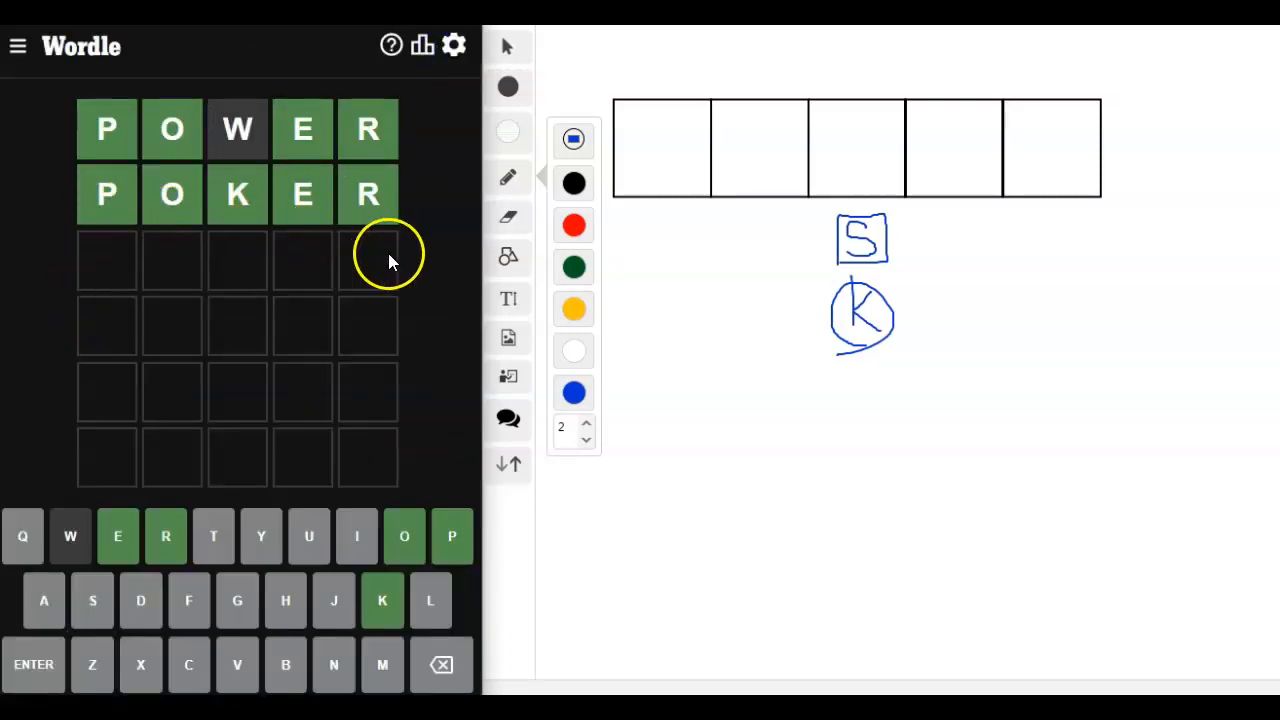
mouse_move(100, 257)
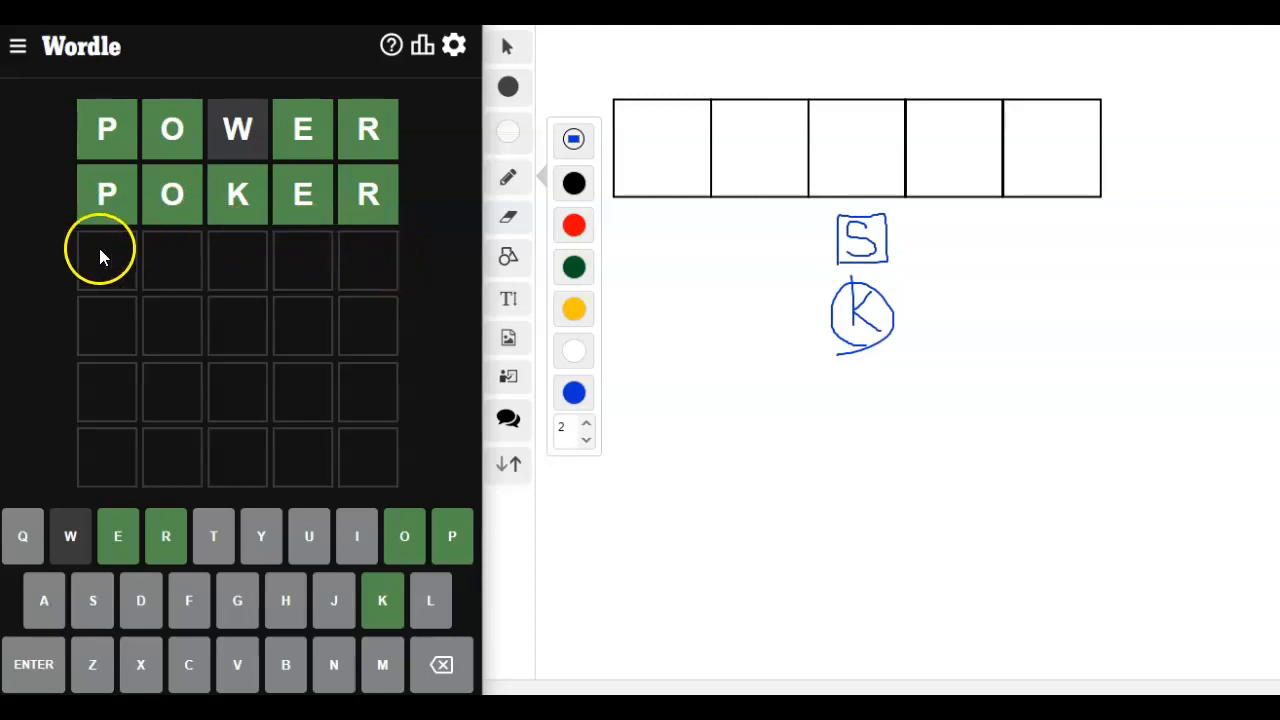
mouse_move(388, 262)
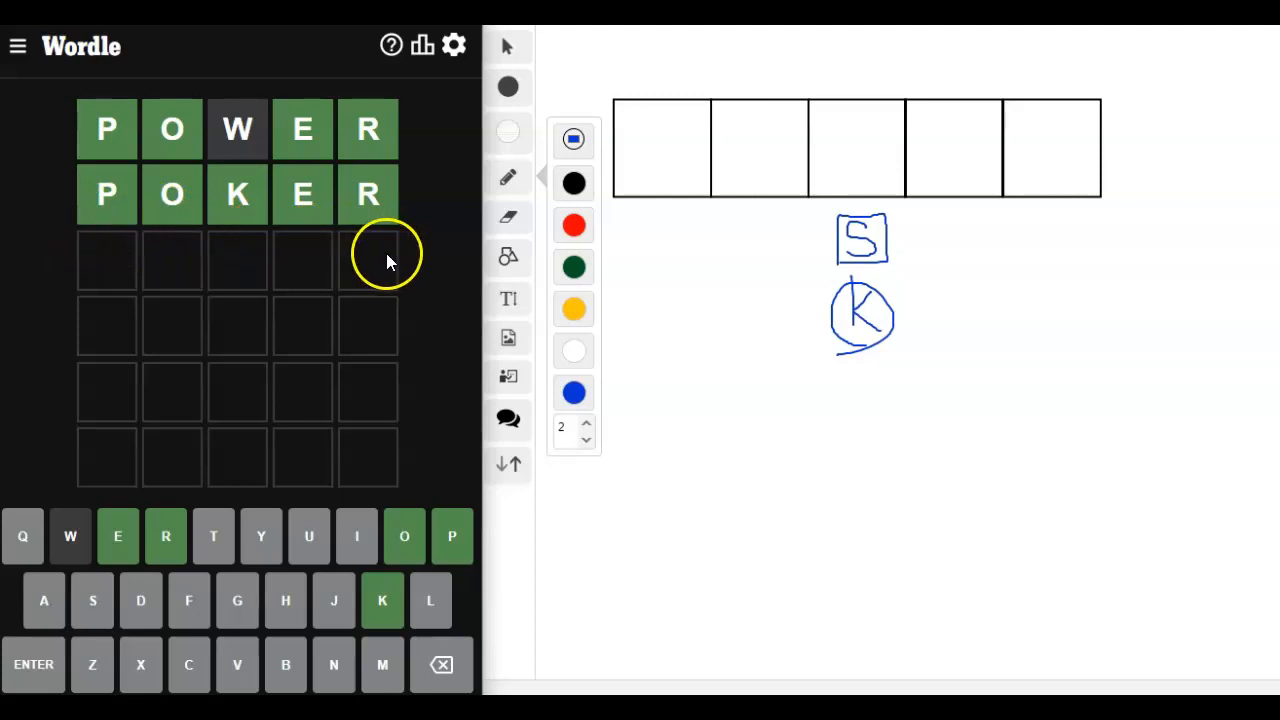
mouse_move(390, 250)
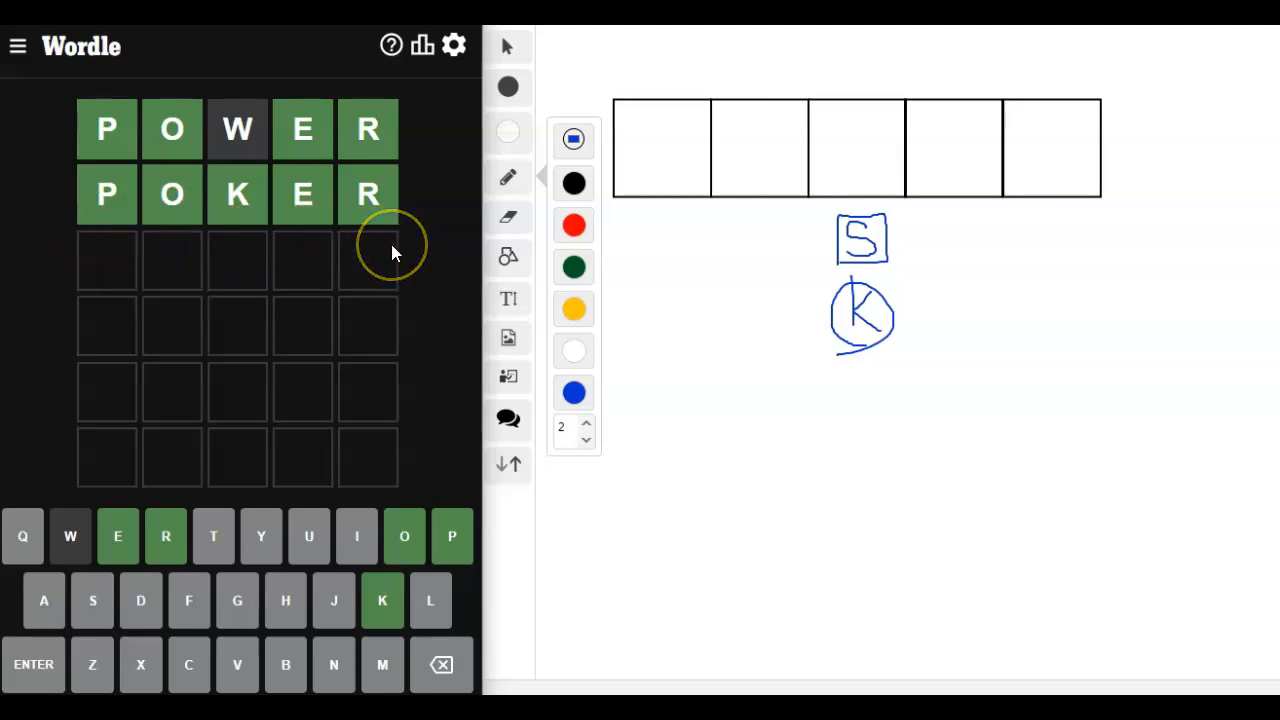
mouse_move(417, 275)
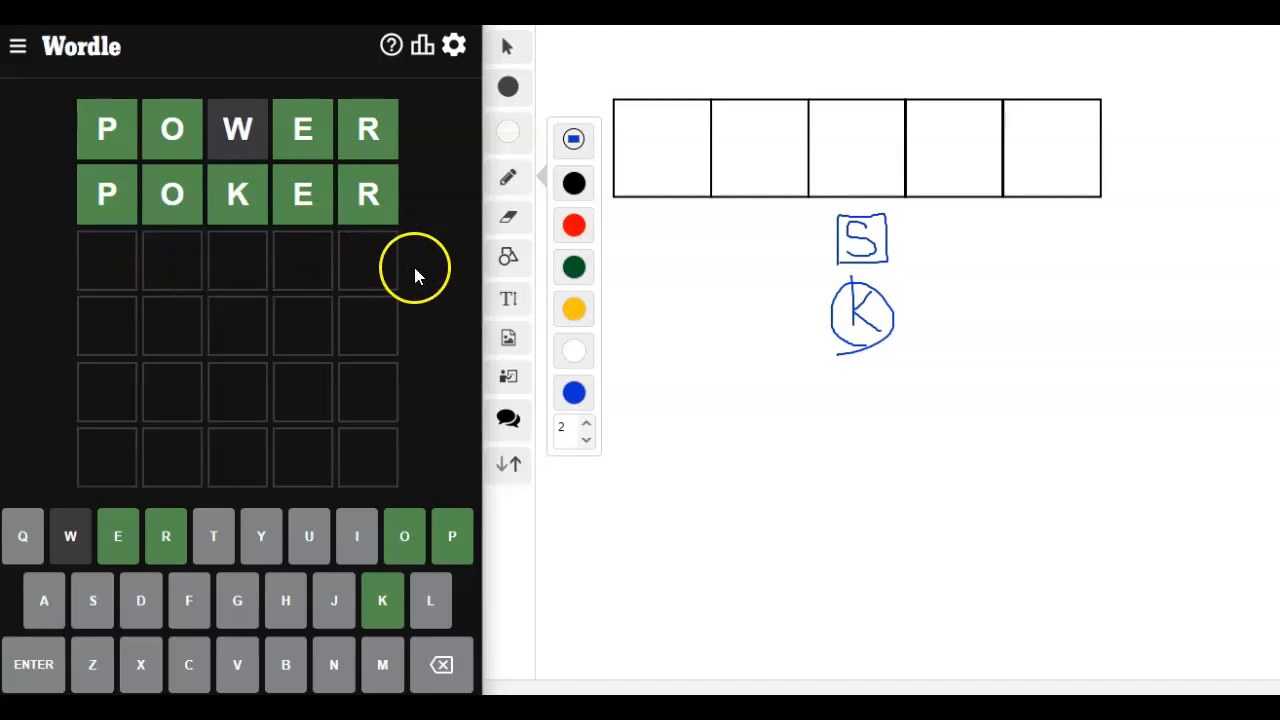
mouse_move(250, 215)
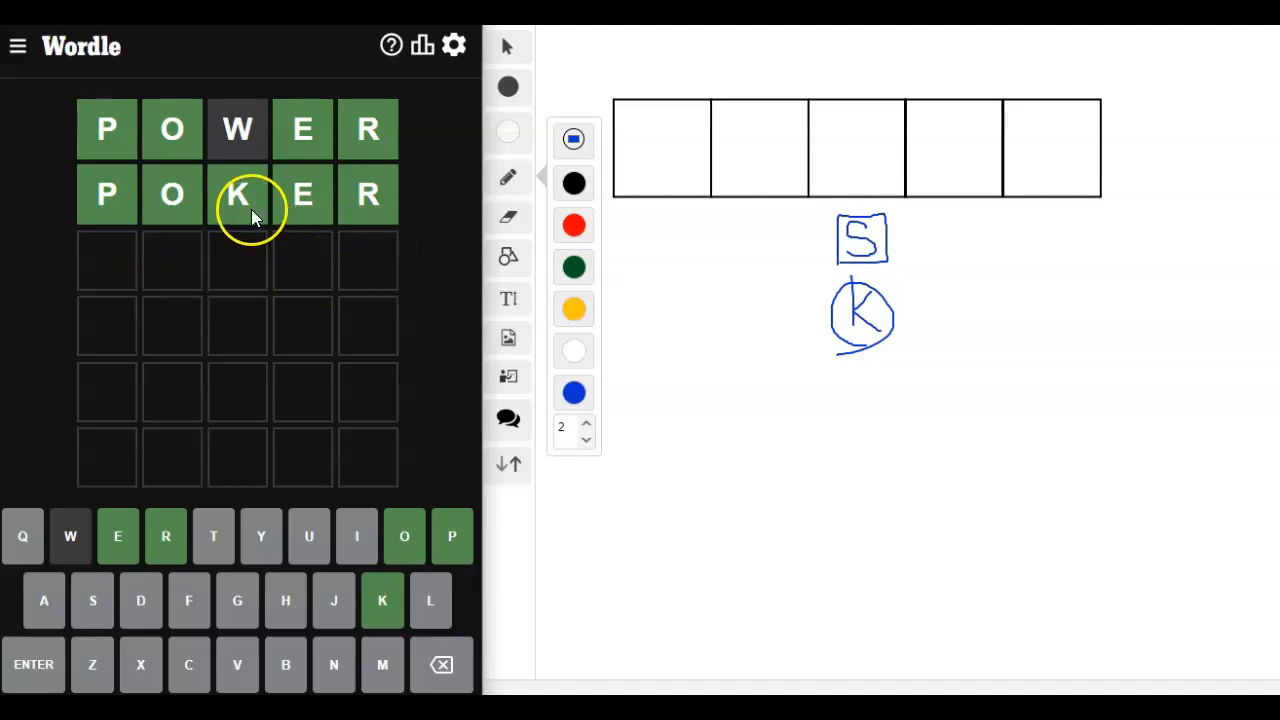
mouse_move(435, 240)
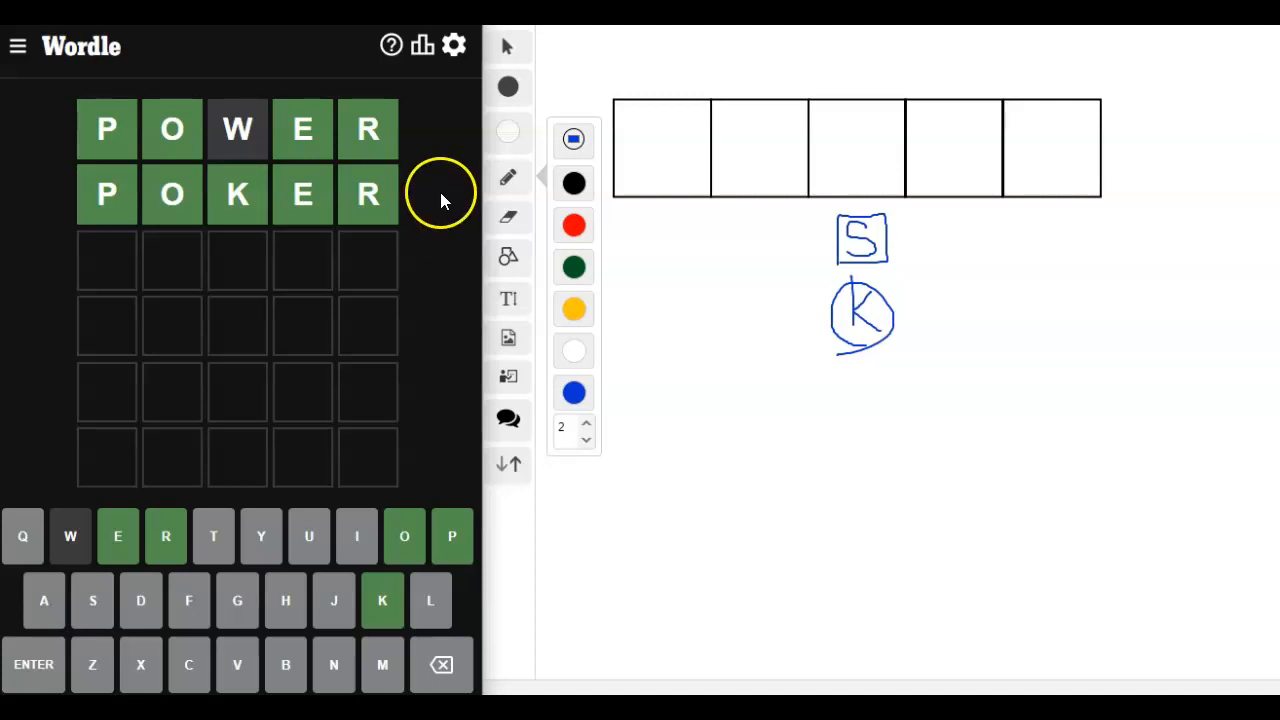
mouse_move(445, 188)
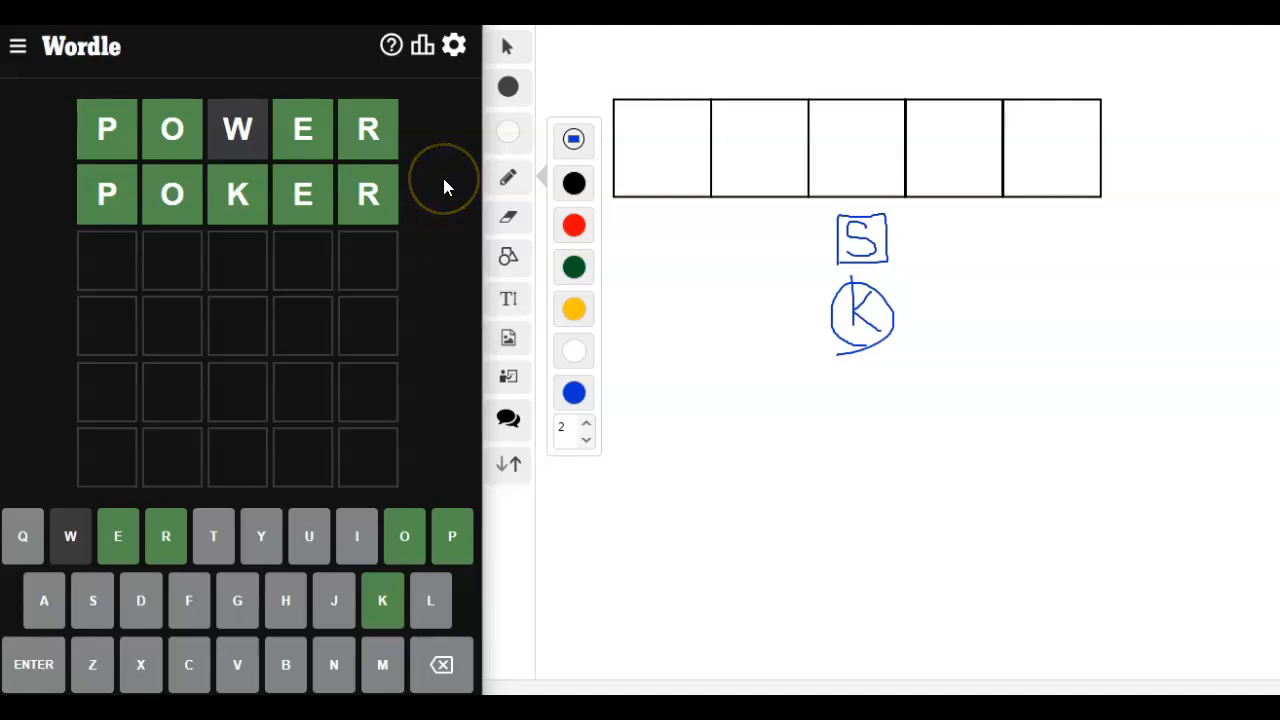